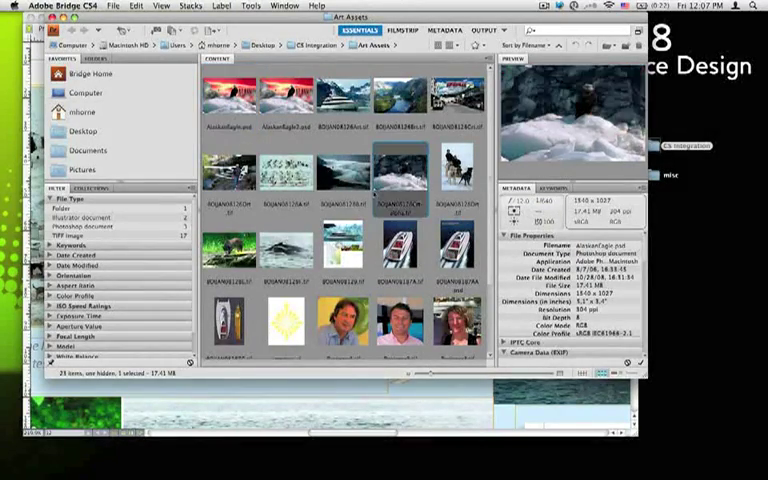
- Place the layered AlaskanEagle.psd from Bridge into the QuarkXPress picture box
click(228, 95)
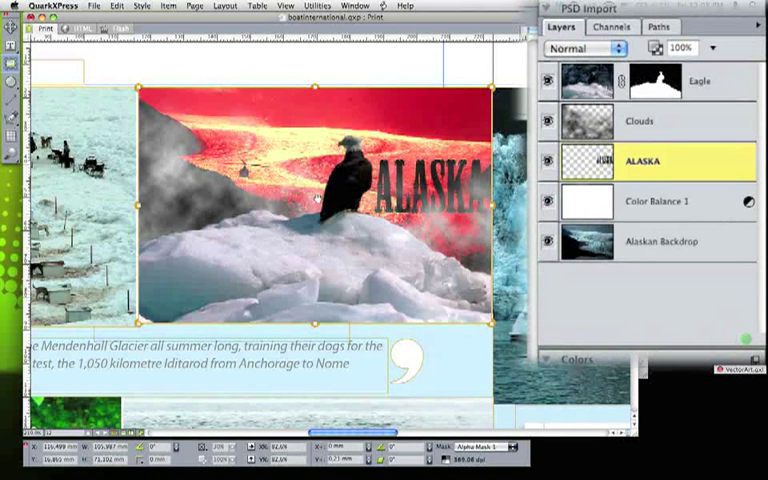
click(611, 27)
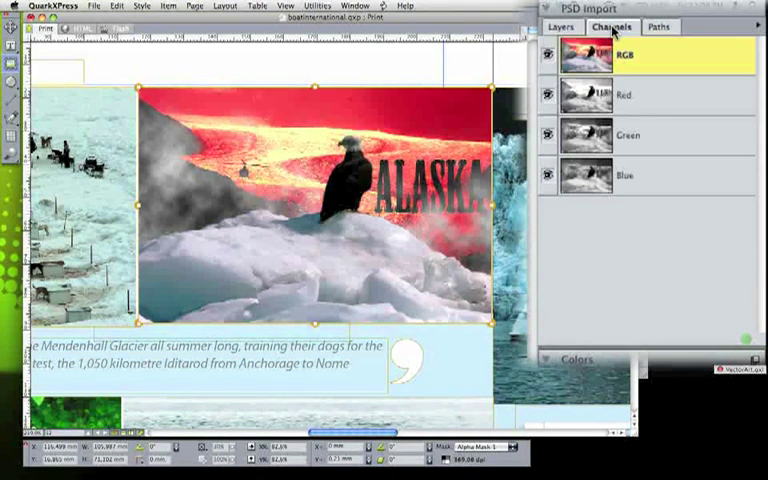
click(657, 26)
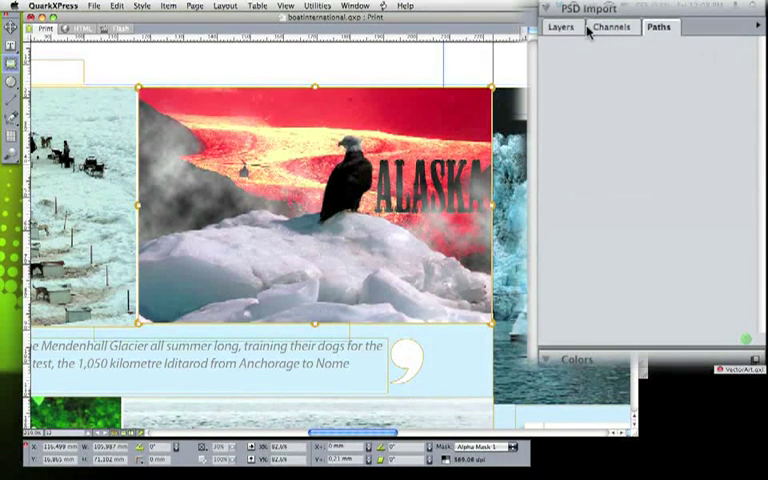
click(561, 27)
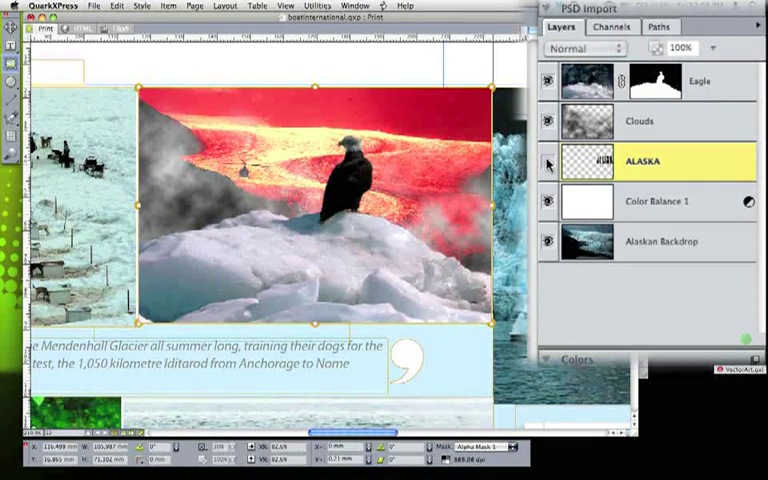
- In PSD Import, keep the ALASKA text hidden, turn off Color Balance 1, keep Clouds visible
click(548, 162)
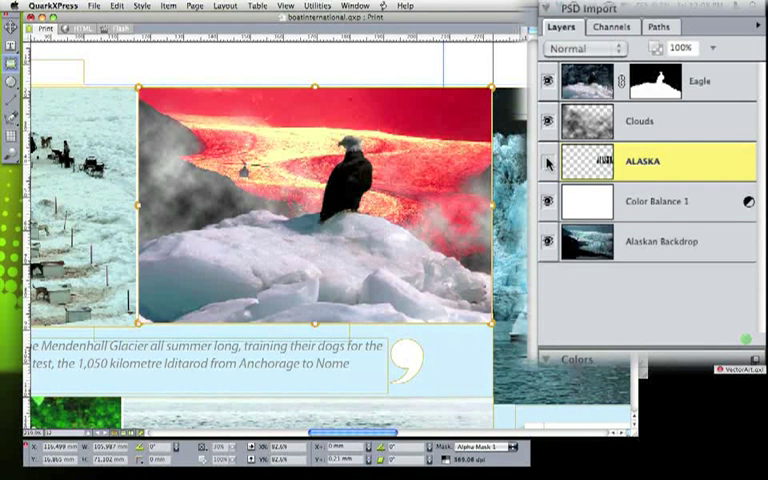
click(550, 121)
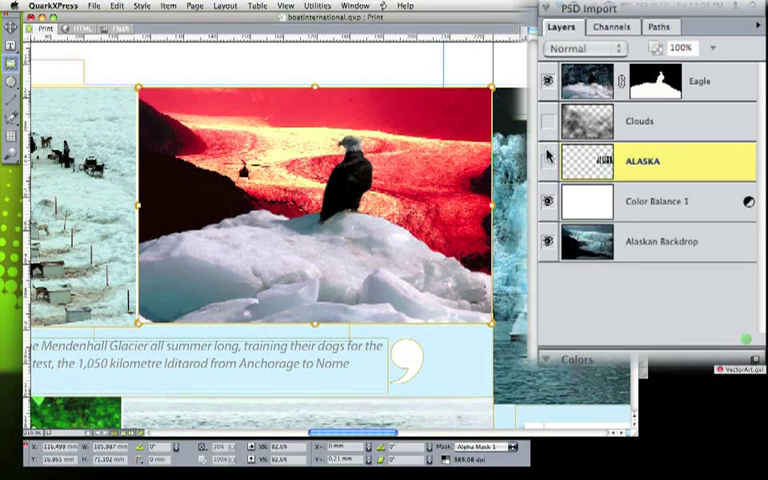
click(548, 201)
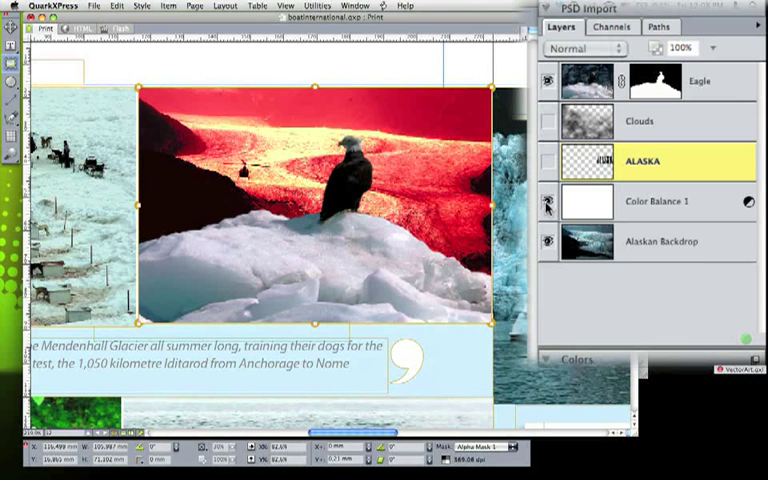
click(548, 208)
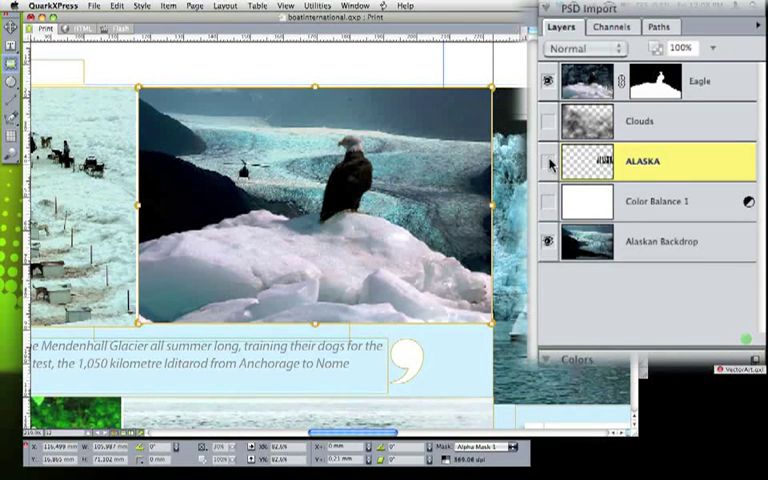
click(547, 121)
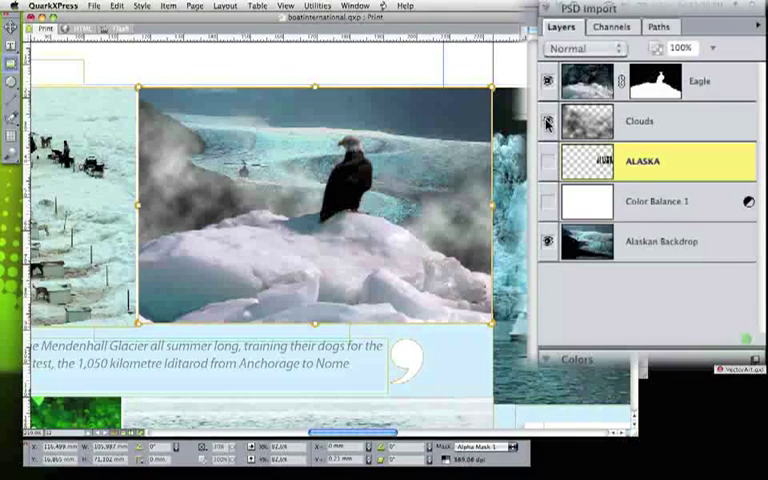
click(640, 121)
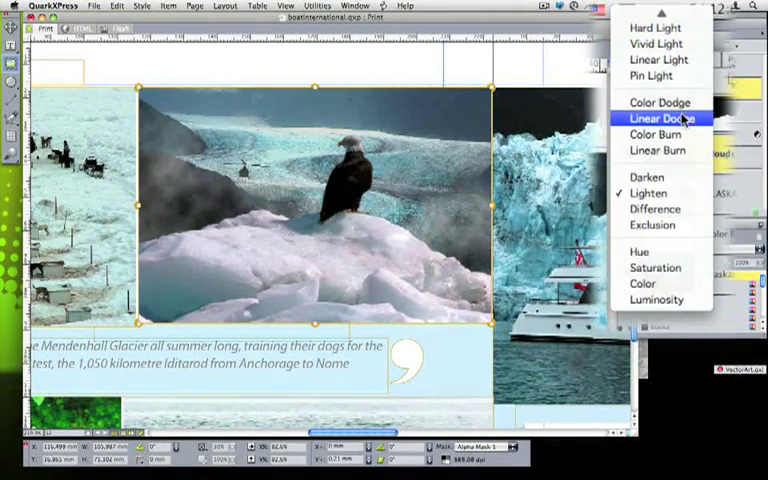
- Set the Clouds layer's blend mode to Linear Dodge
click(659, 119)
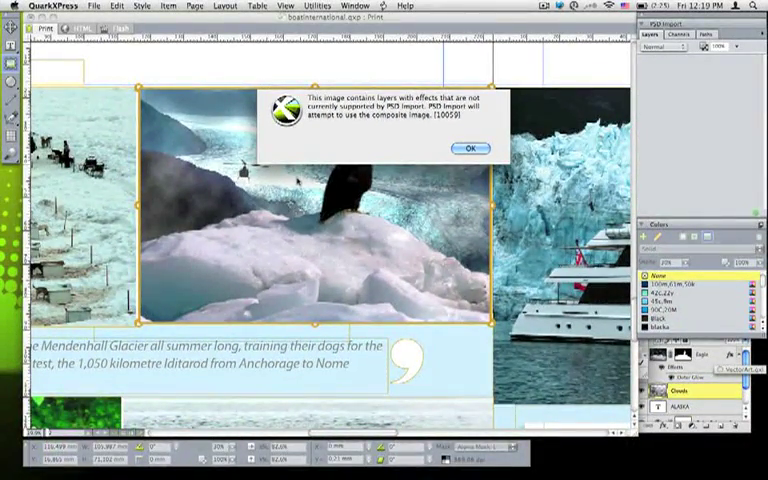
- Dismiss the unsupported layer effects alert so the flattened composite is used
click(470, 148)
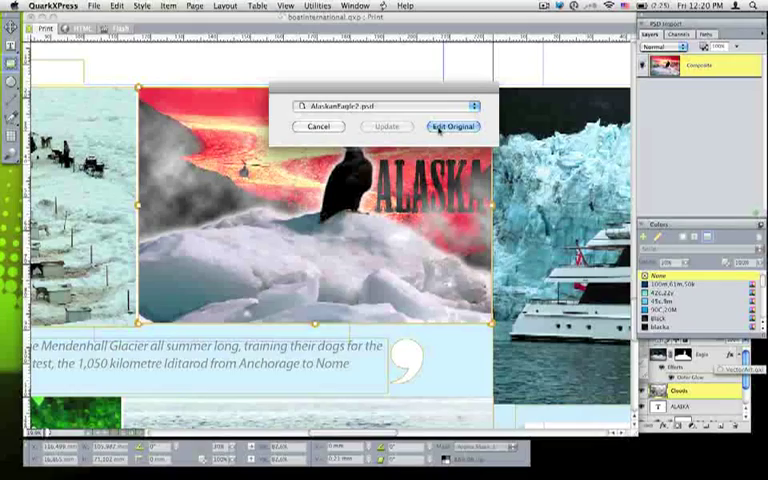
- Use Edit Original to open the eagle image in Photoshop
click(451, 126)
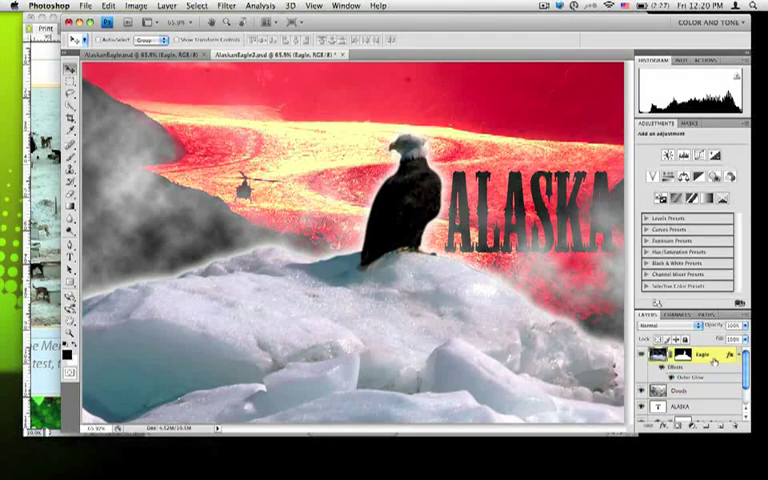
- Clear the Eagle layer's style in Photoshop and dismiss the save notice
right_click(690, 355)
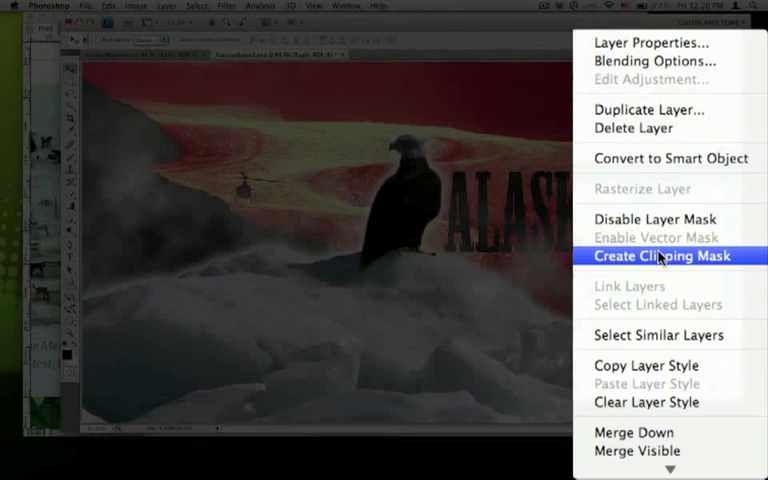
click(662, 257)
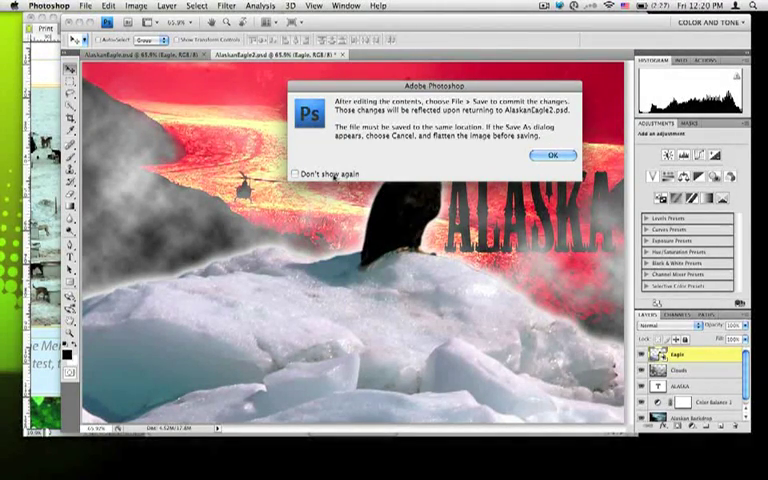
click(552, 155)
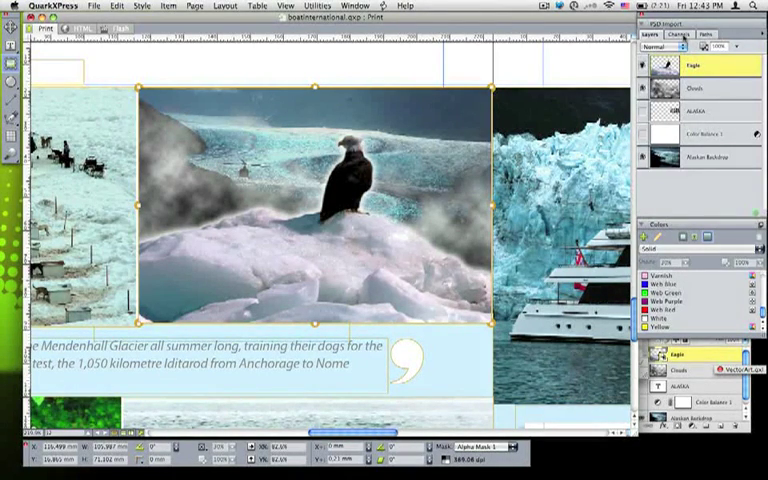
- Set the Spot 1 channel's color to Varnish with ink solidity
click(679, 34)
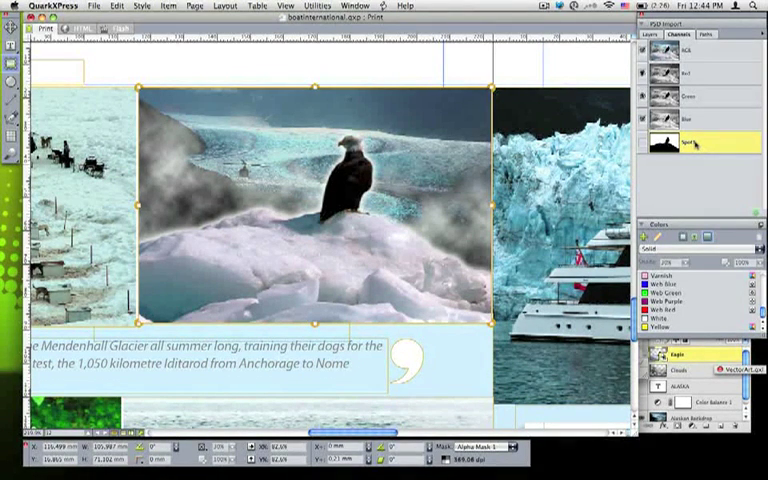
double_click(695, 142)
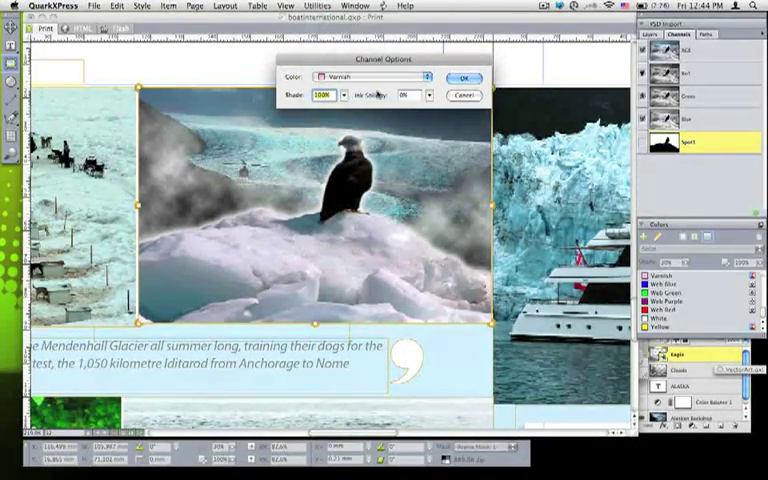
click(430, 95)
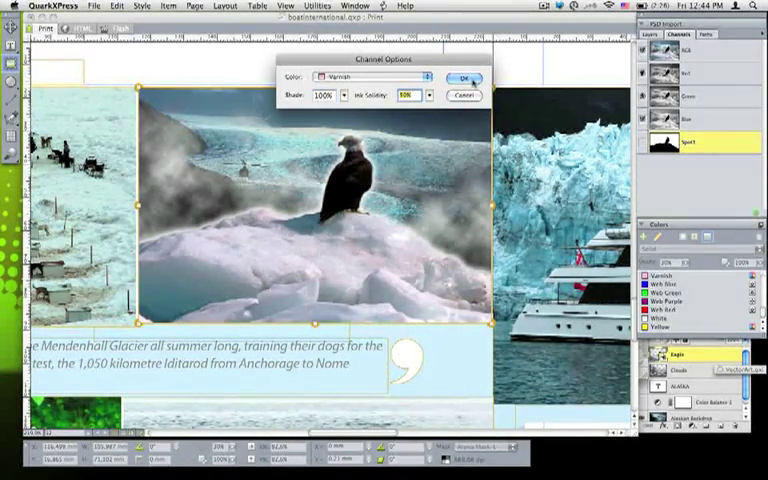
click(464, 79)
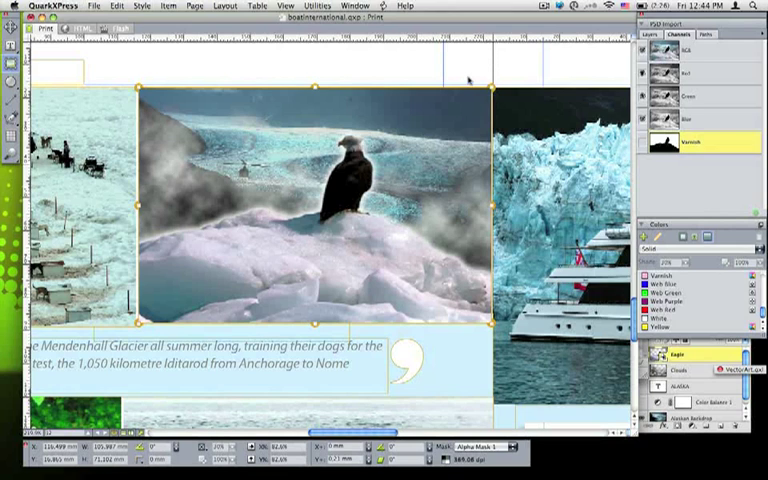